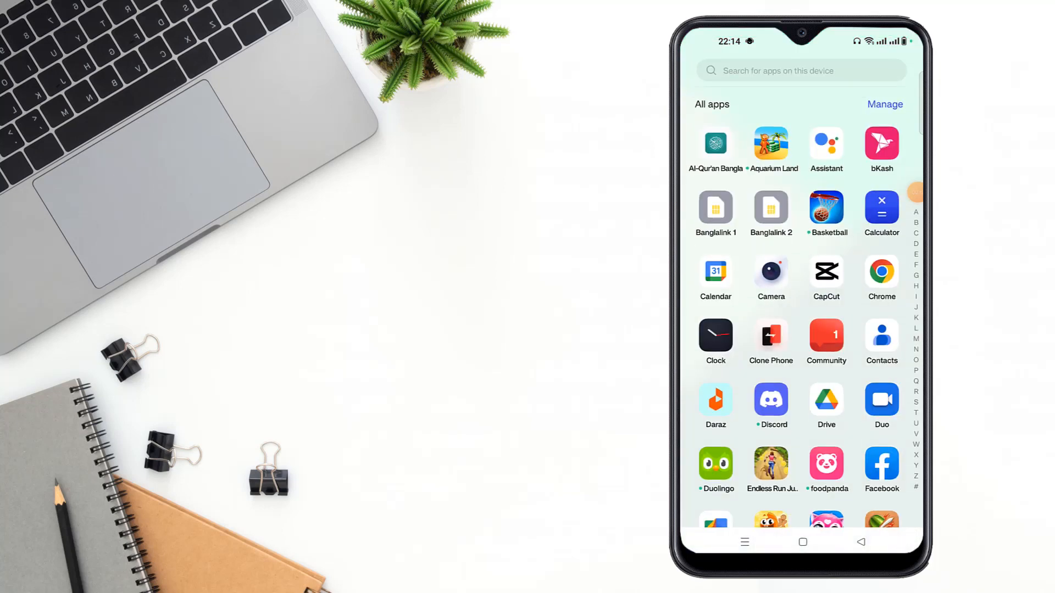
Launch Facebook from the Android app drawer.
click(881, 468)
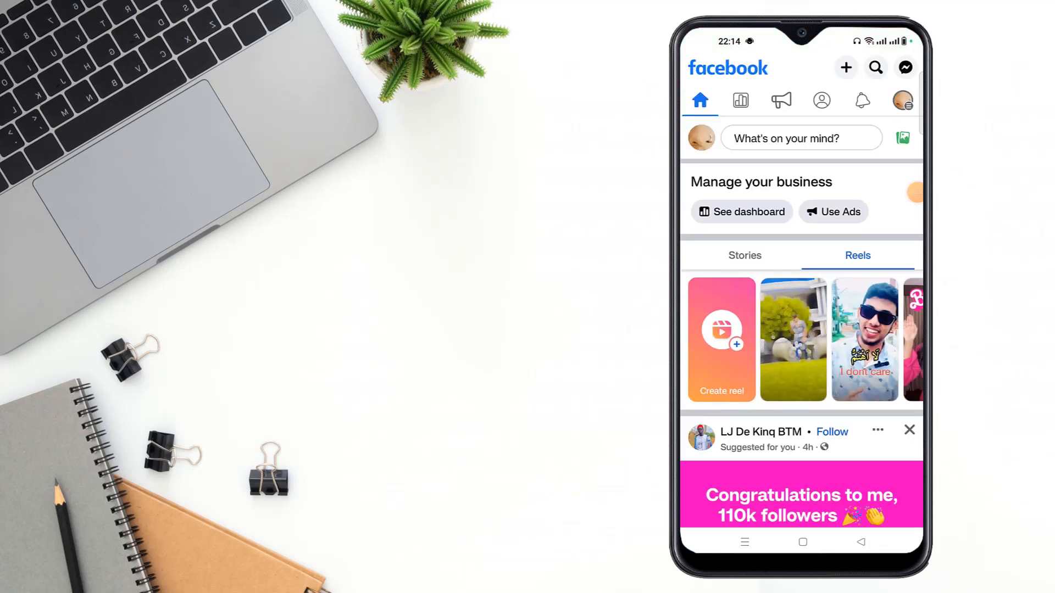
Open Settings from the menu's Settings & privacy section.
click(902, 100)
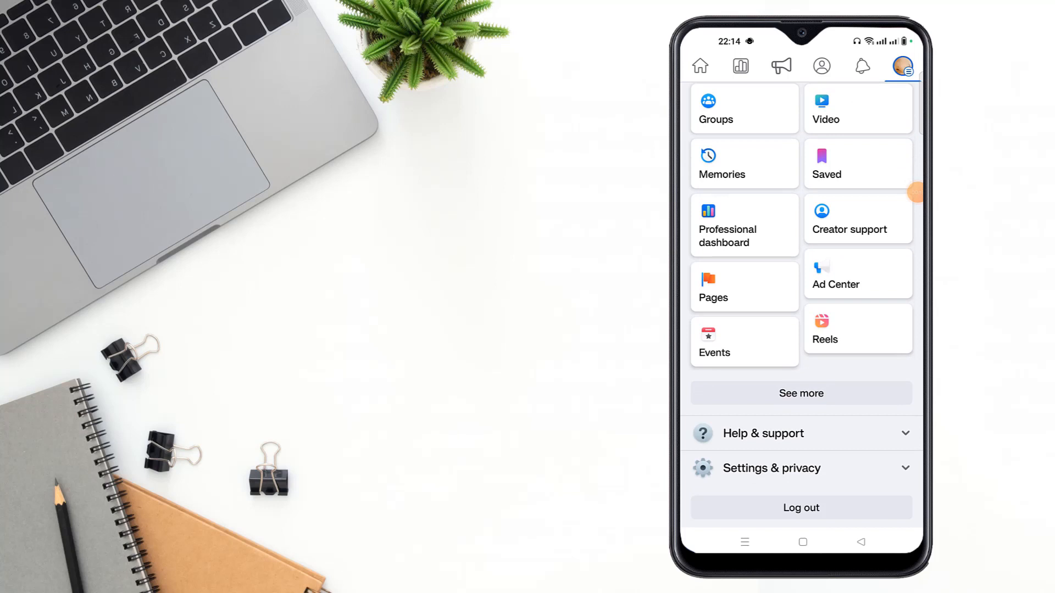
click(800, 468)
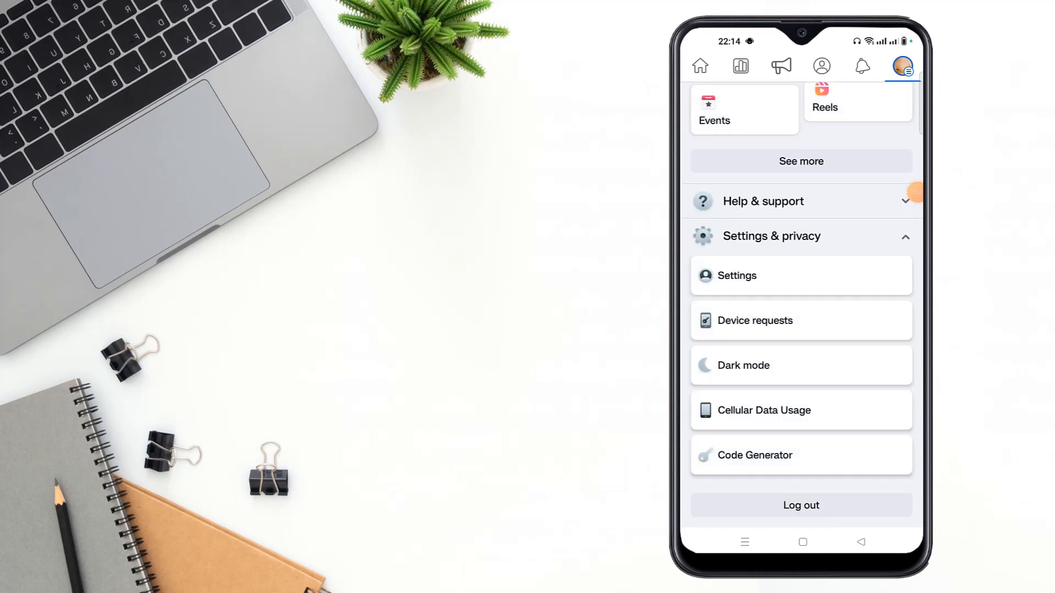
click(737, 275)
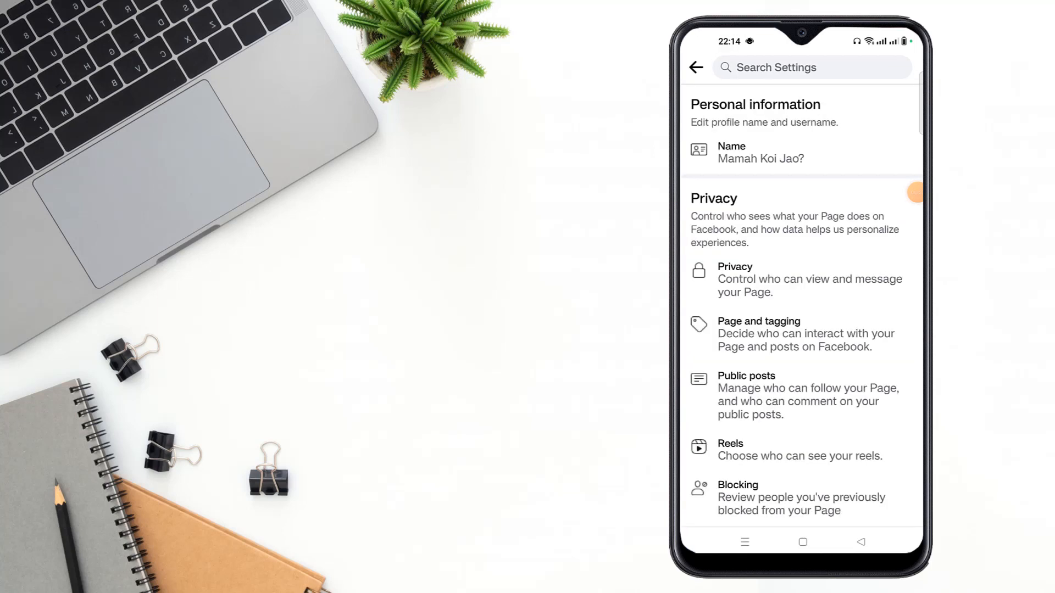
Open the 'Who can see the people, Pages and lists you follow' setting under Privacy.
click(696, 67)
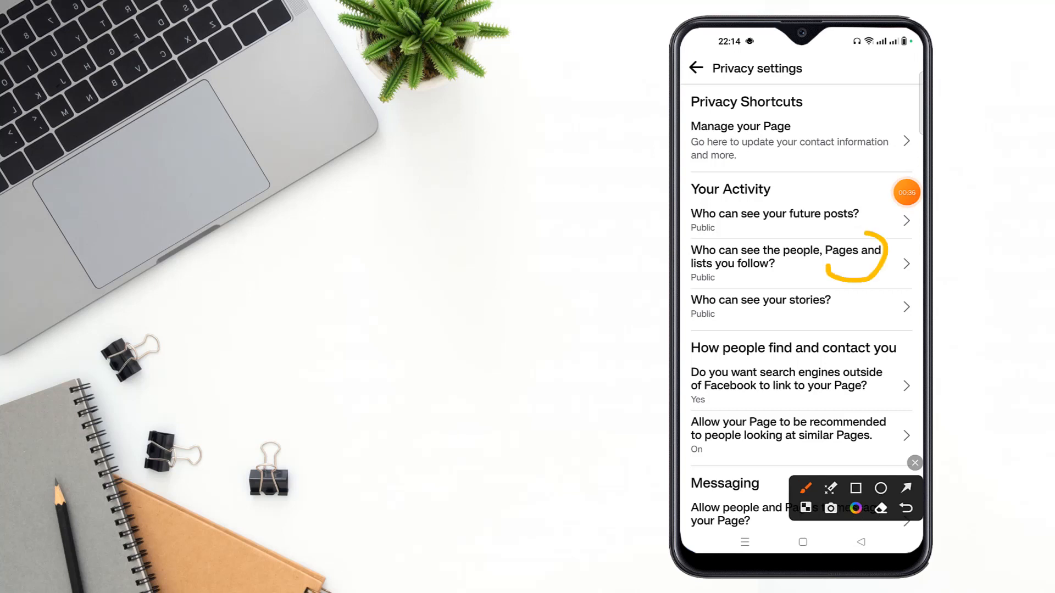
click(785, 257)
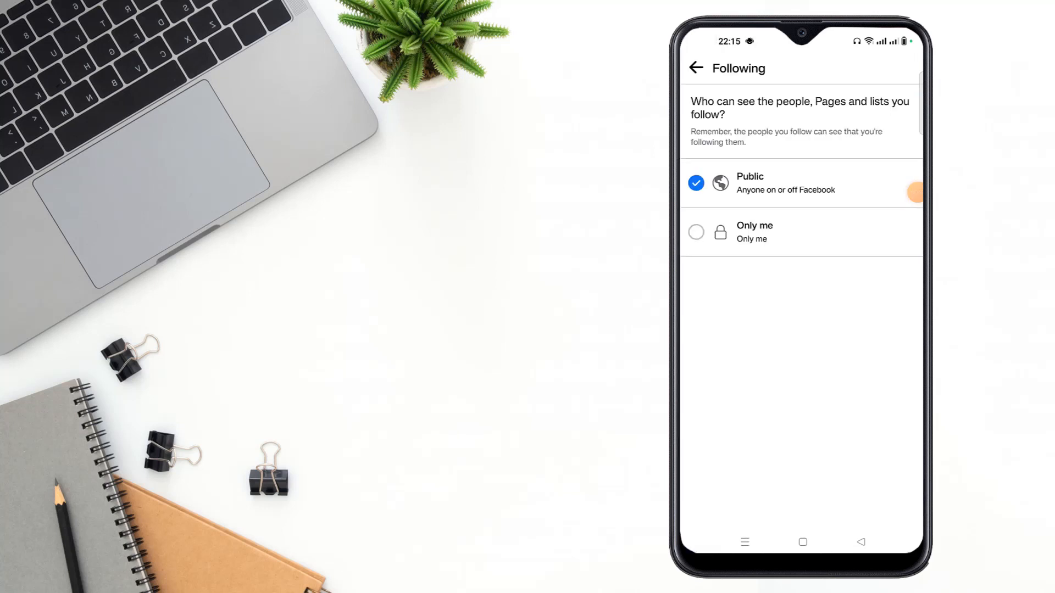